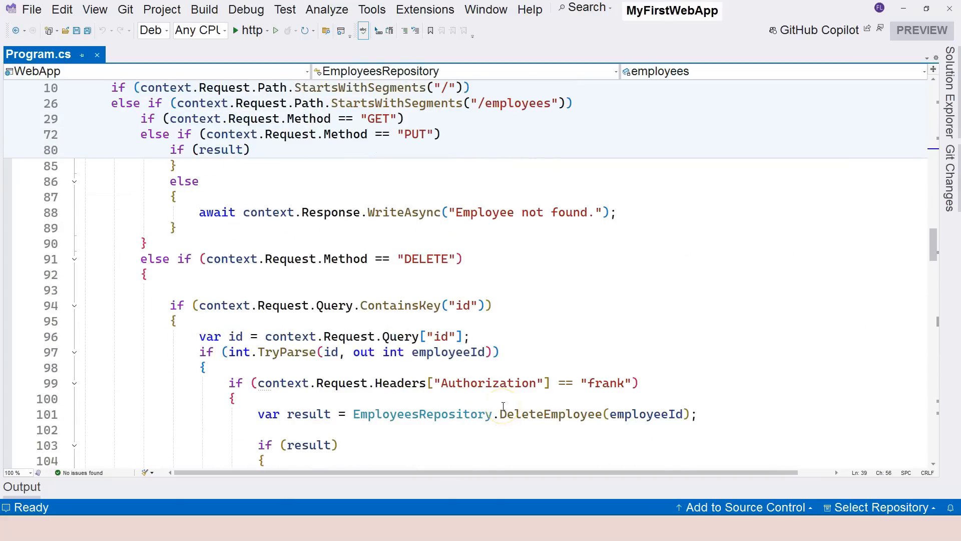
Add an id-check branch in the GET handler with the comment '// Get a particular employee's info'
{"action": "scroll", "scroll_direction": "down", "scroll_amount": 3}
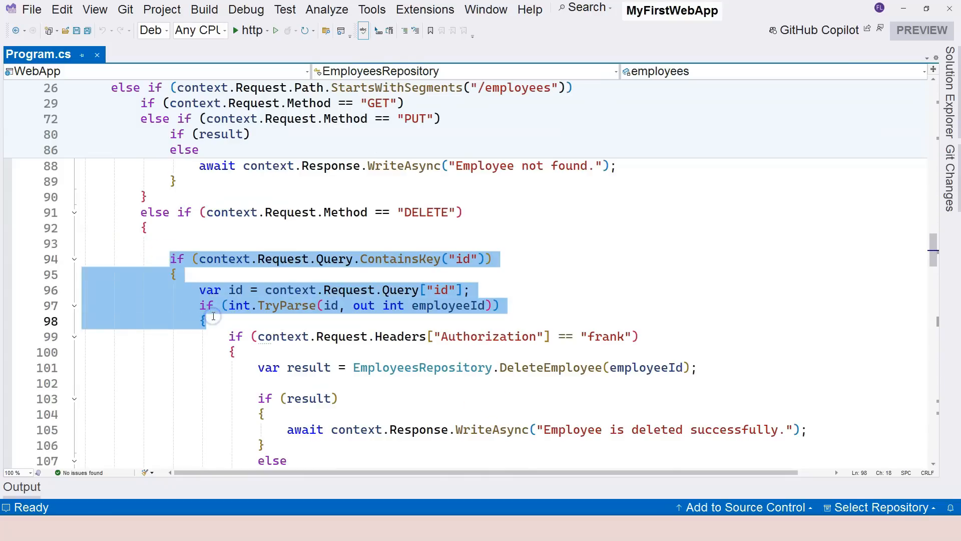
{"action": "scroll", "scroll_direction": "up", "scroll_amount": 3}
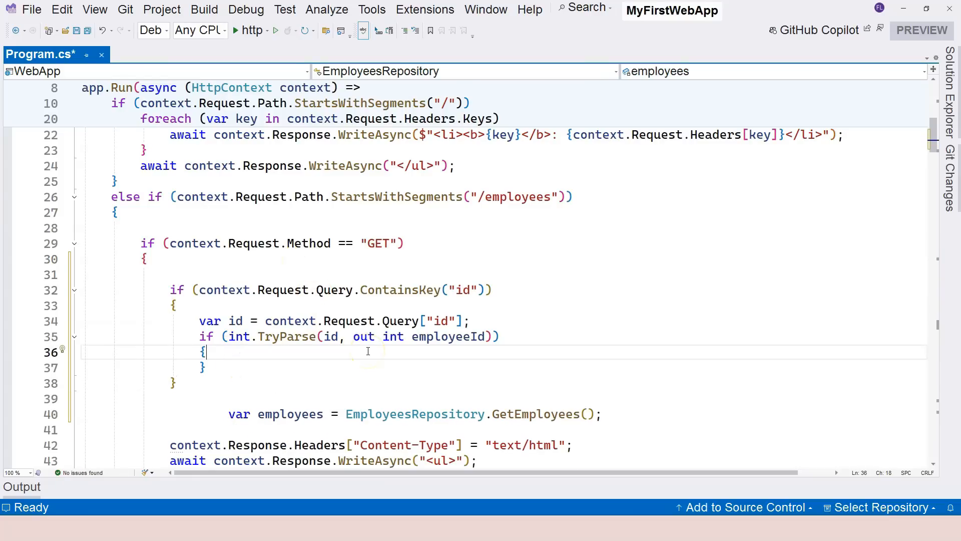
{"action": "type", "text": "//"}
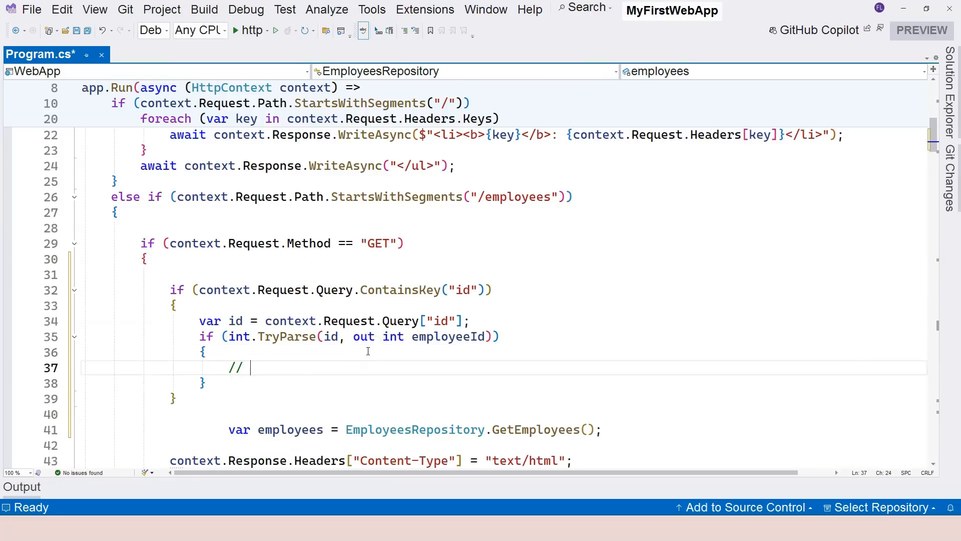
{"action": "type", "text": "Get a parti"}
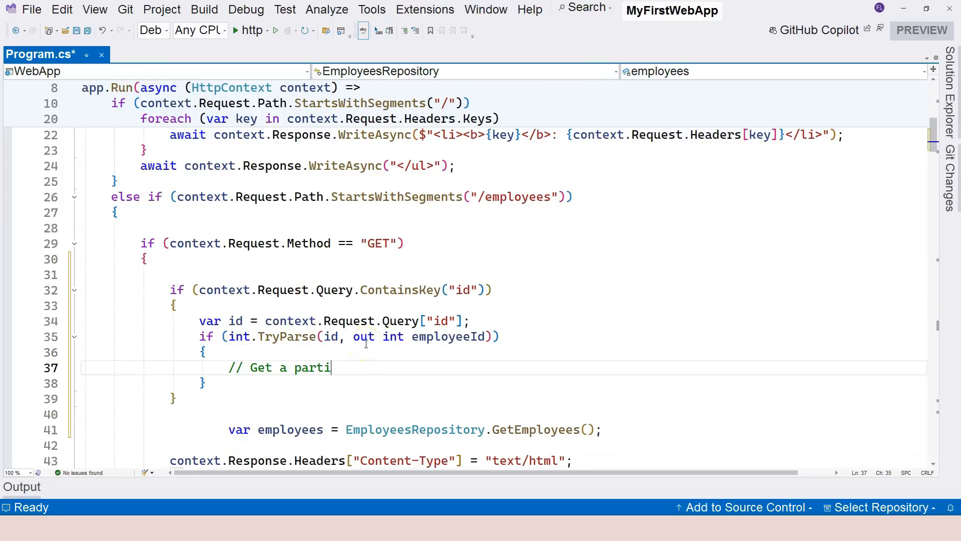
{"action": "type", "text": "cular employee's information"}
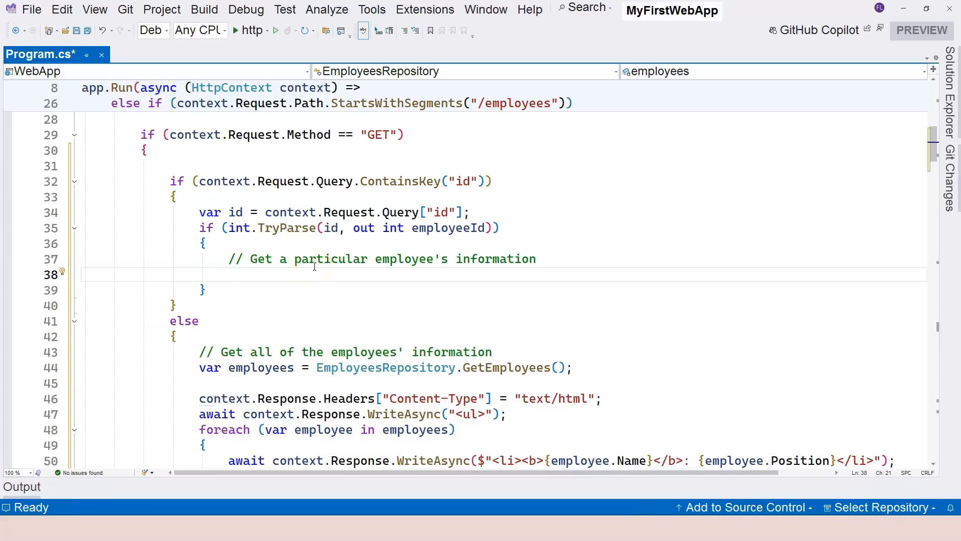
Call EmployeesRepository.GetEmployeeById(employeeId) in the single-employee branch and select the undefined method name
{"action": "type", "text": "Emp"}
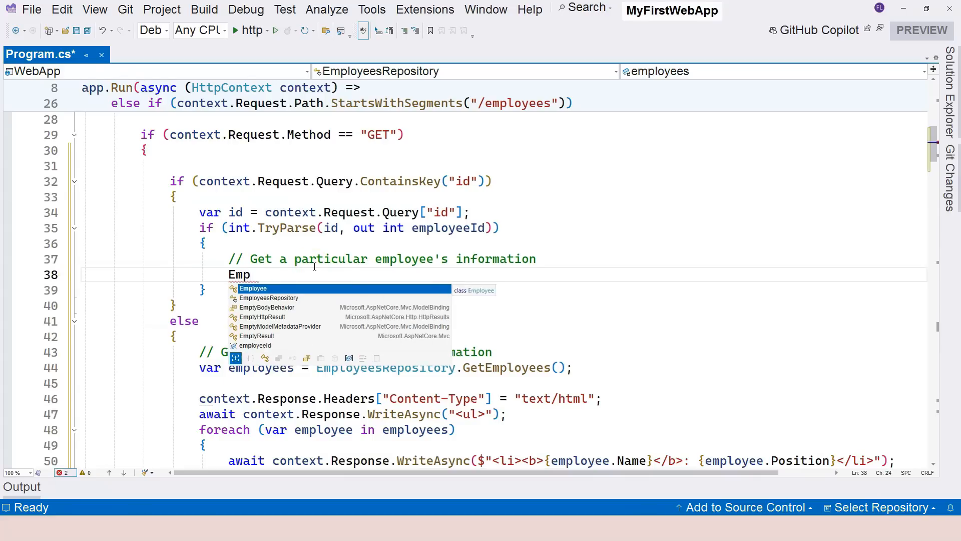
{"action": "type", "text": "mployeesRepository.Get"}
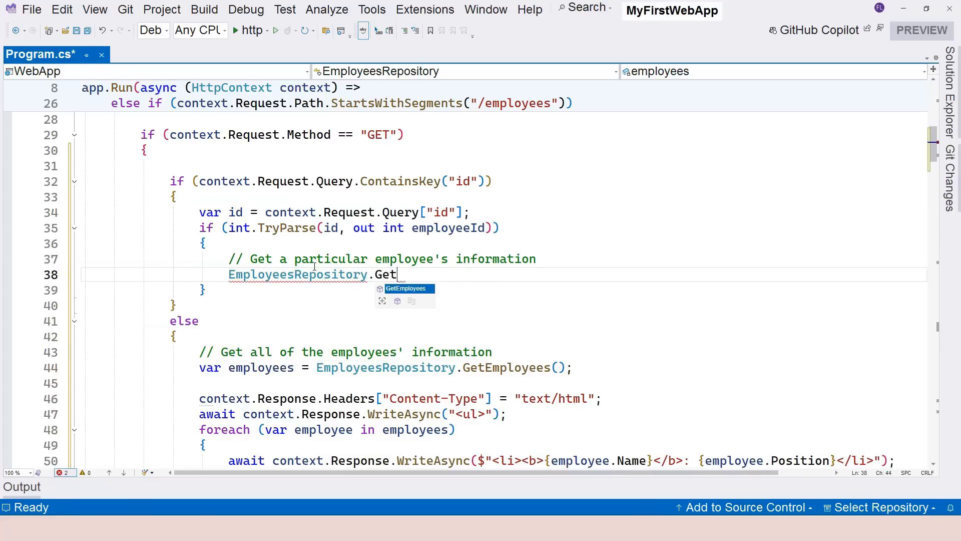
{"action": "type", "text": "Employee"}
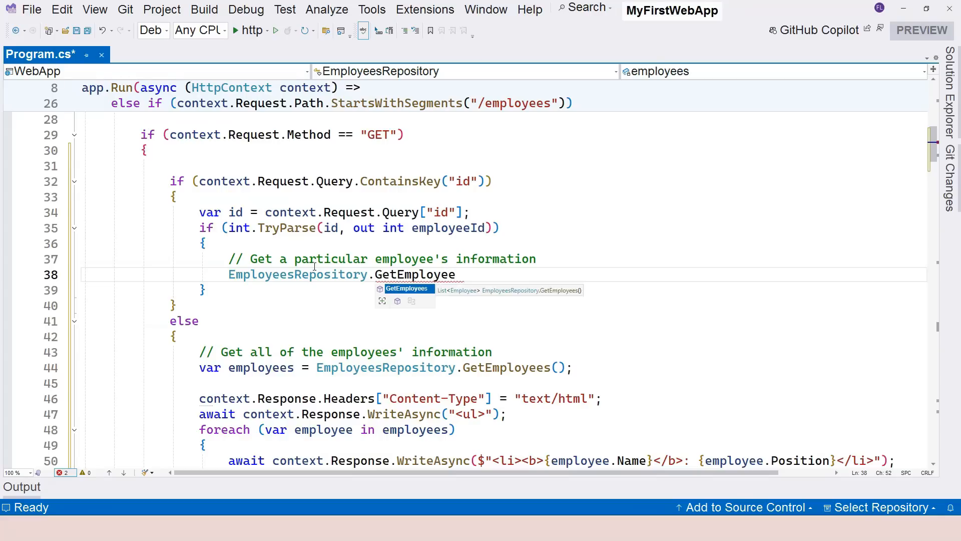
{"action": "type", "text": "ById(employeeId);"}
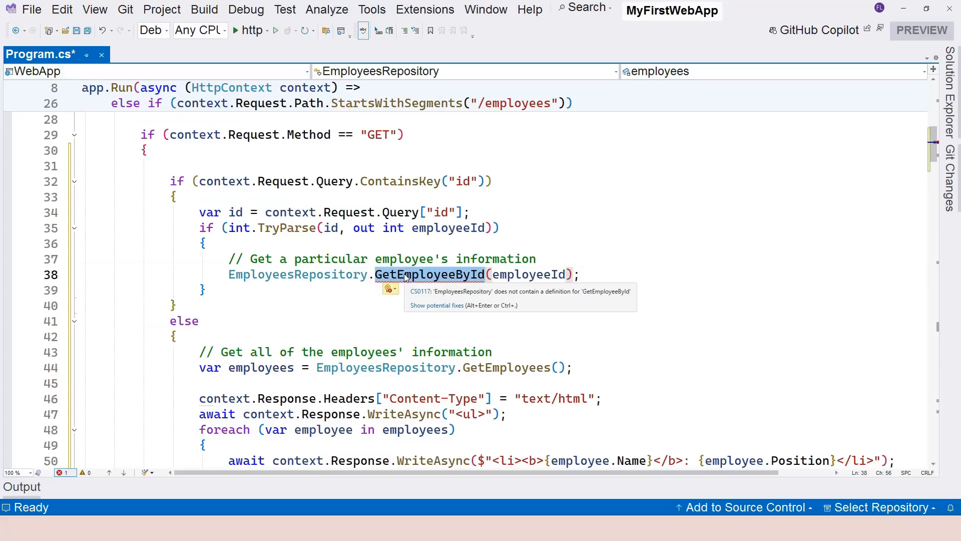
{"action": "left_click", "coordinate": [415, 275]}
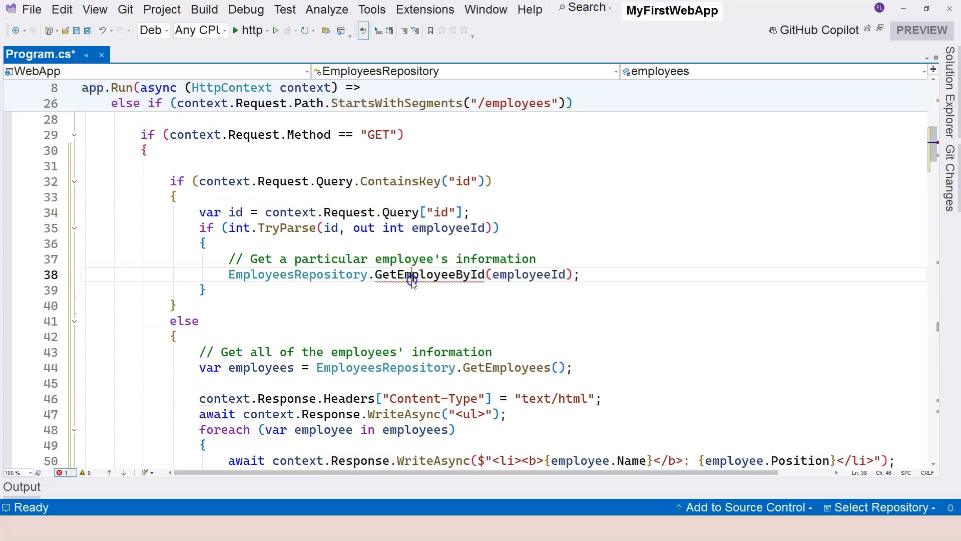
{"action": "double_click", "coordinate": [428, 275]}
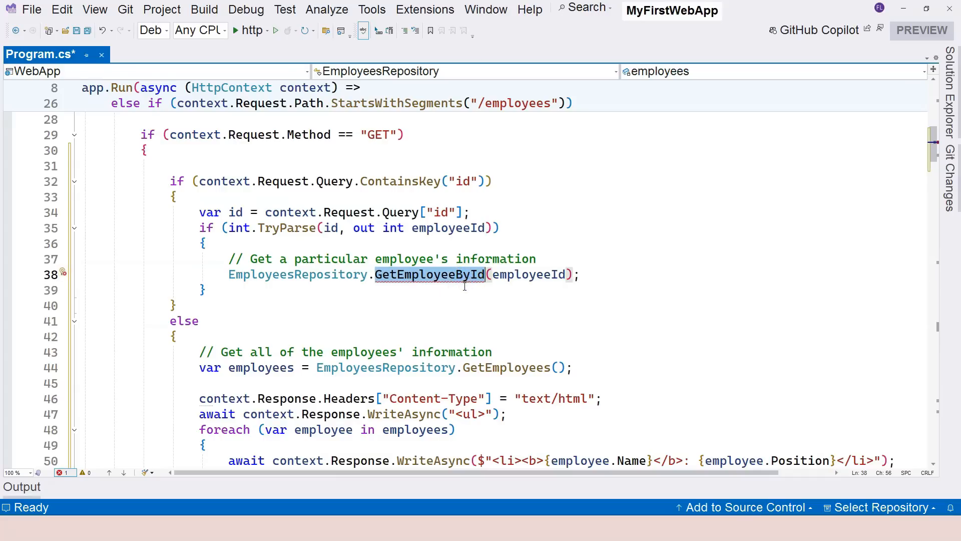
{"action": "mouse_move", "coordinate": [470, 276]}
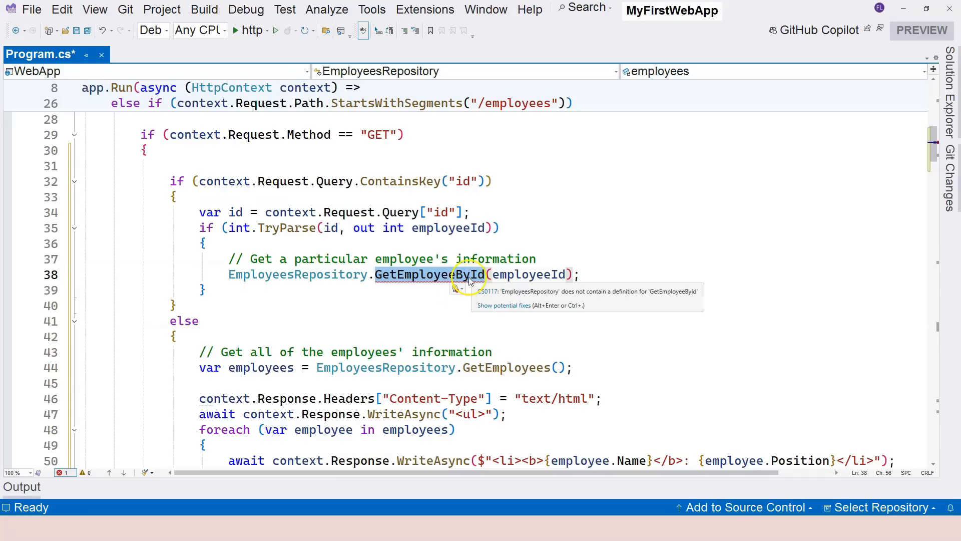
{"action": "mouse_move", "coordinate": [496, 329]}
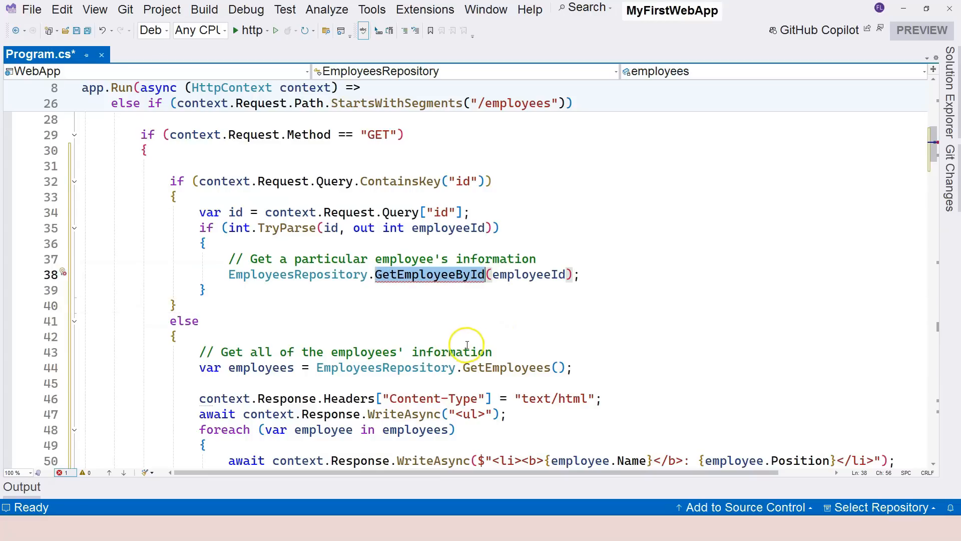
Declare public static Employee GetEmployeeById(int id) in the EmployeesRepository class
{"action": "scroll", "scroll_direction": "down", "scroll_amount": 3}
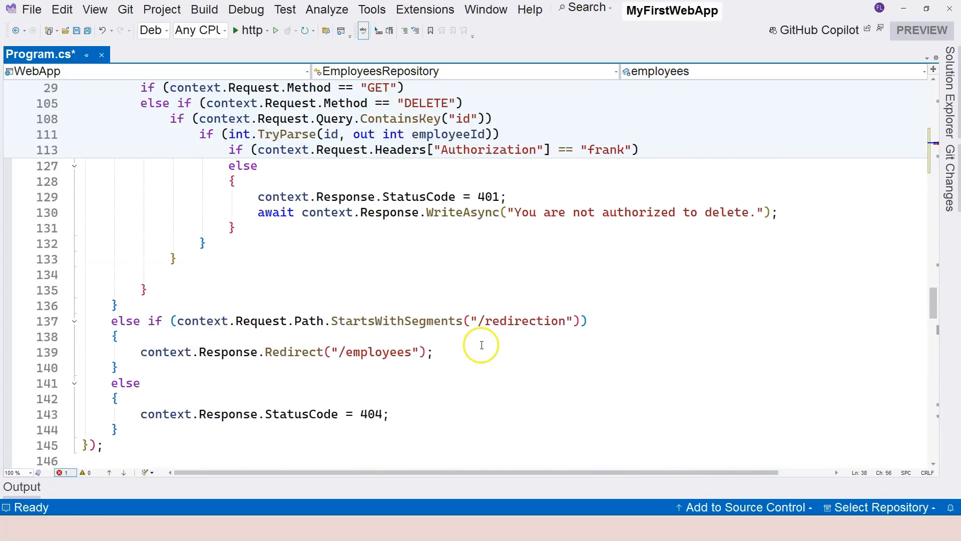
{"action": "scroll", "scroll_direction": "down", "scroll_amount": 3}
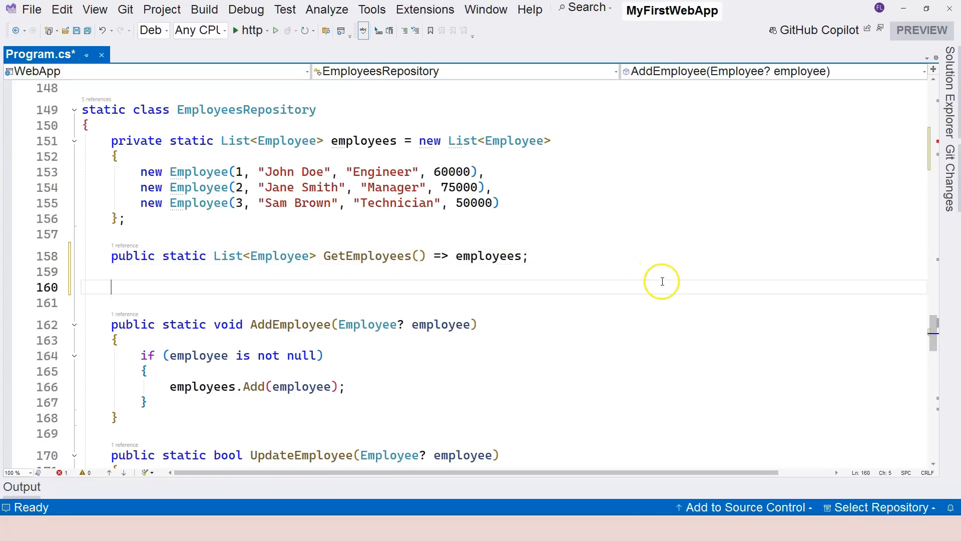
{"action": "type", "text": "GetEmployeeById"}
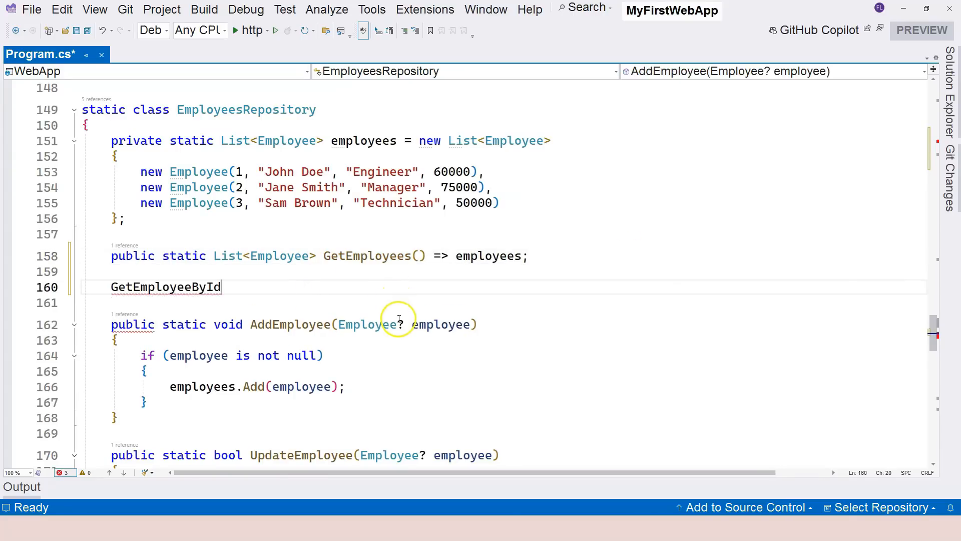
{"action": "type", "text": "public static Employee"}
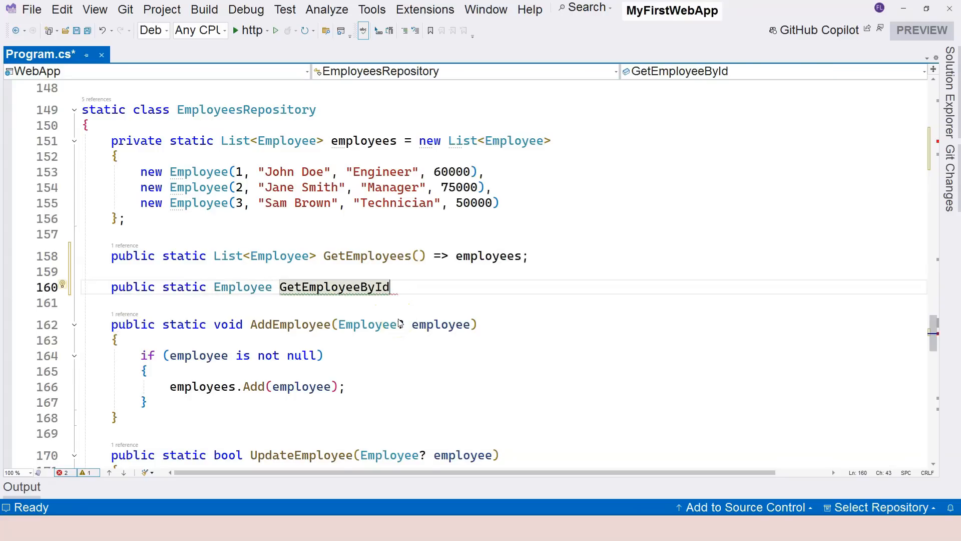
{"action": "type", "text": "(int id)"}
{"action": "left_click", "coordinate": [518, 302]}
{"action": "type", "text": "{"}
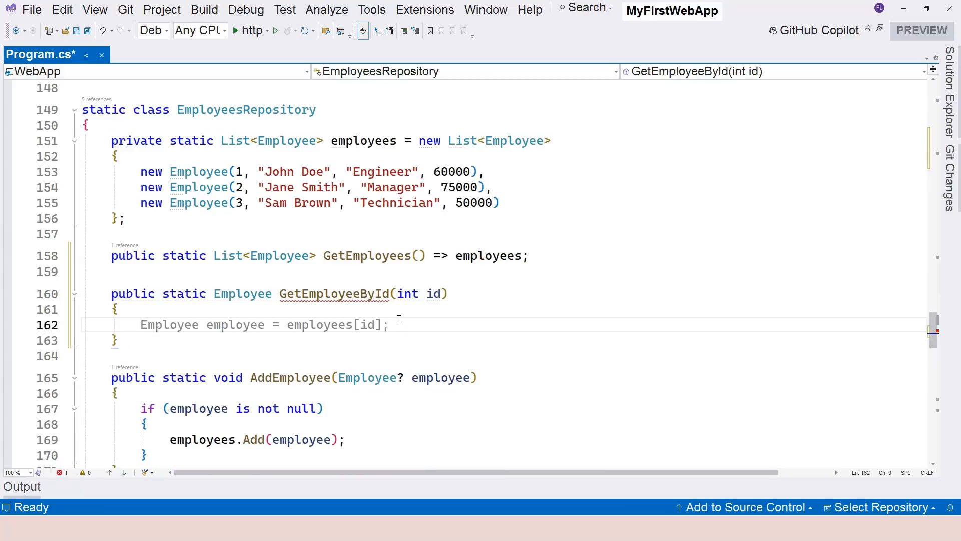
Return employees.FirstOrDefault(x => x.Id == id) from GetEmployeeById
{"action": "type", "text": "return"}
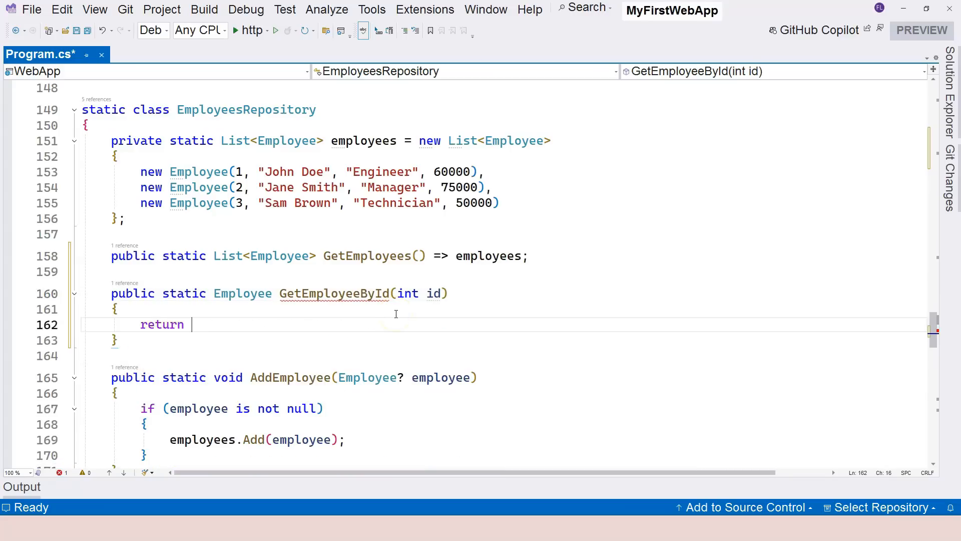
{"action": "type", "text": "employees."}
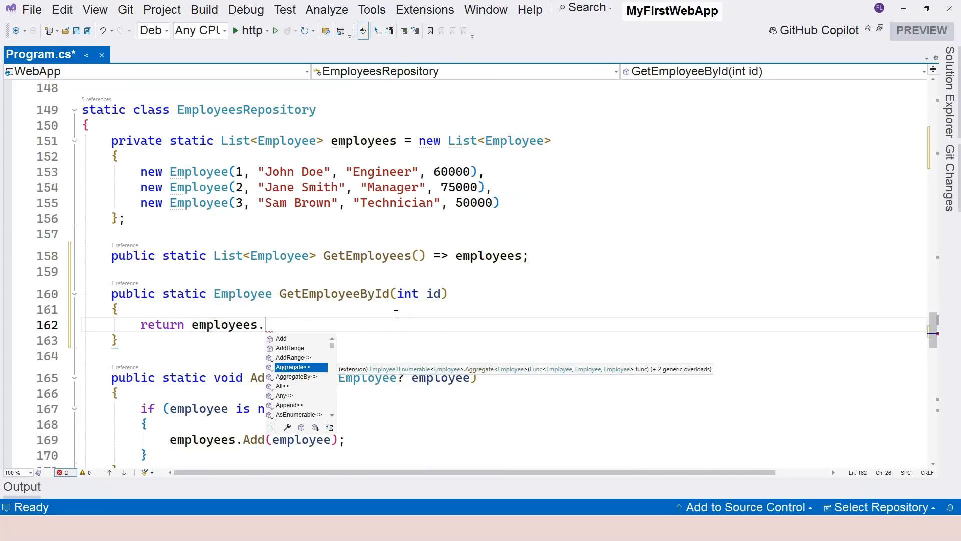
{"action": "type", "text": "firs"}
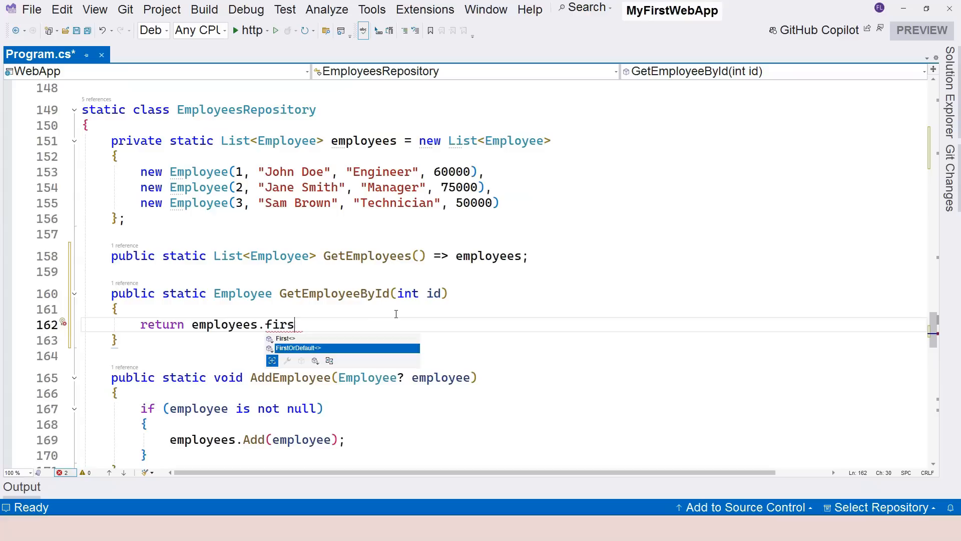
{"action": "type", "text": "tOrDefault(x => x."}
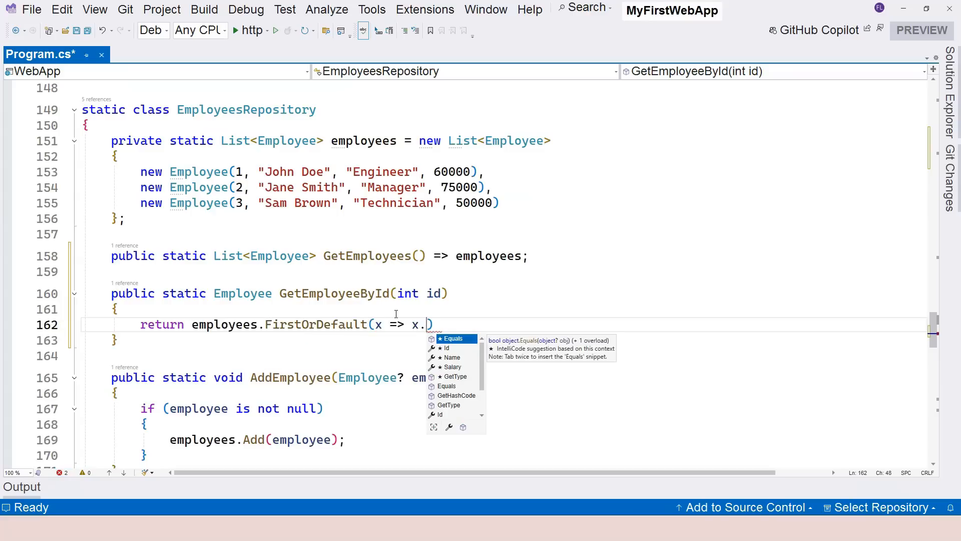
{"action": "type", "text": "Id == id"}
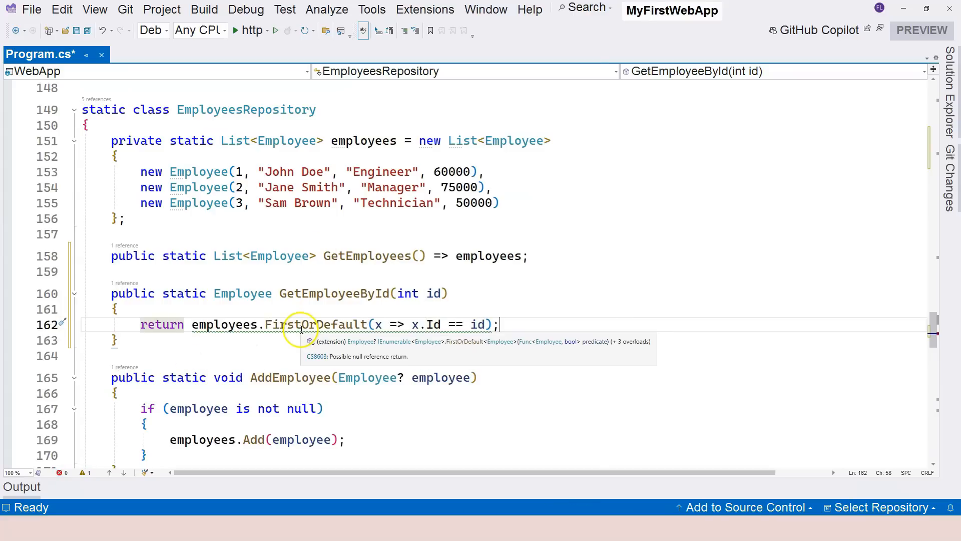
{"action": "mouse_move", "coordinate": [272, 297]}
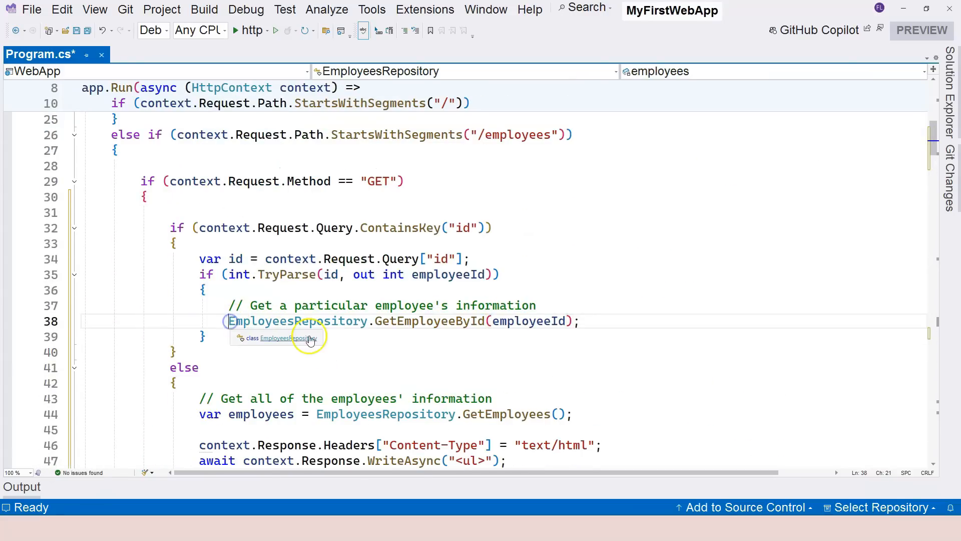
Store the lookup in var employee and add empty if (employee is not null) and else branches
{"action": "type", "text": "var employee ="}
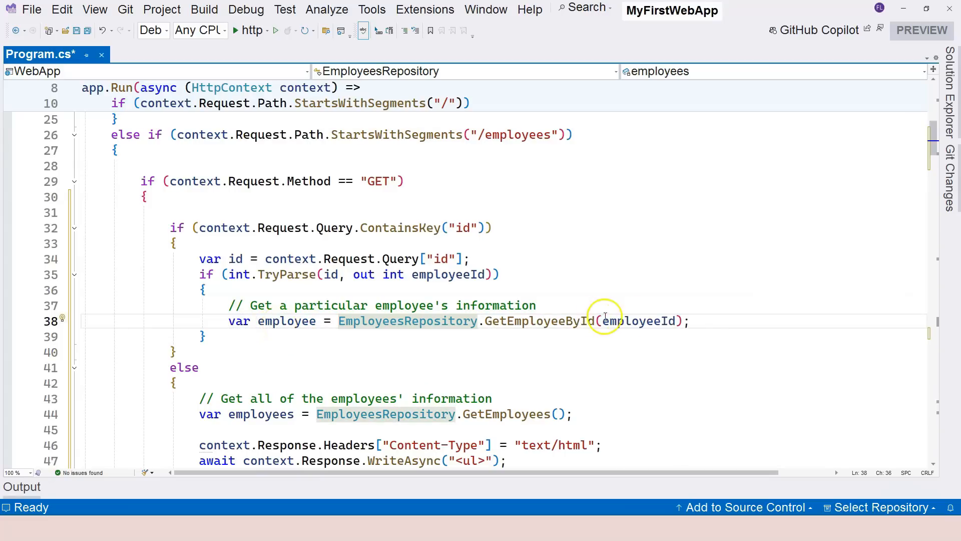
{"action": "type", "text": "if (employee != null) {"}
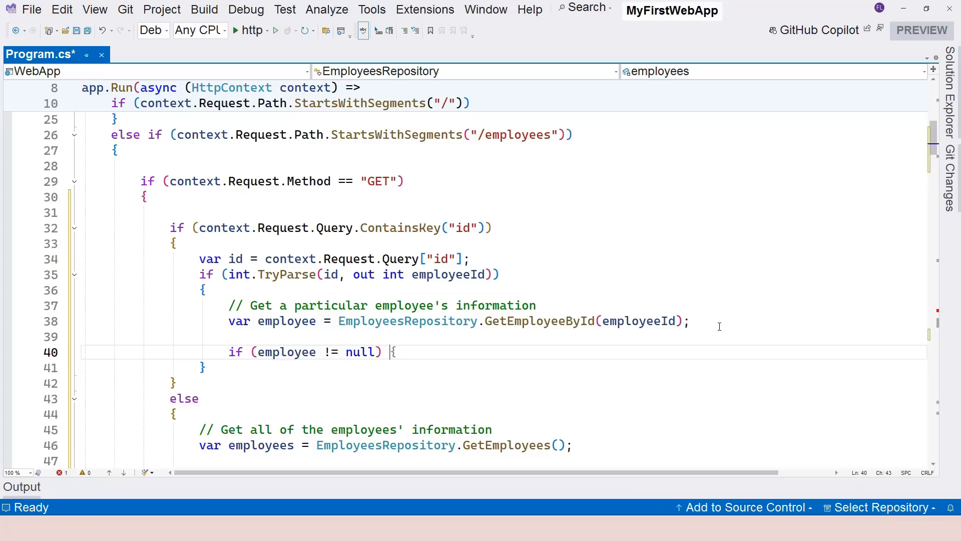
{"action": "type", "text": "is"}
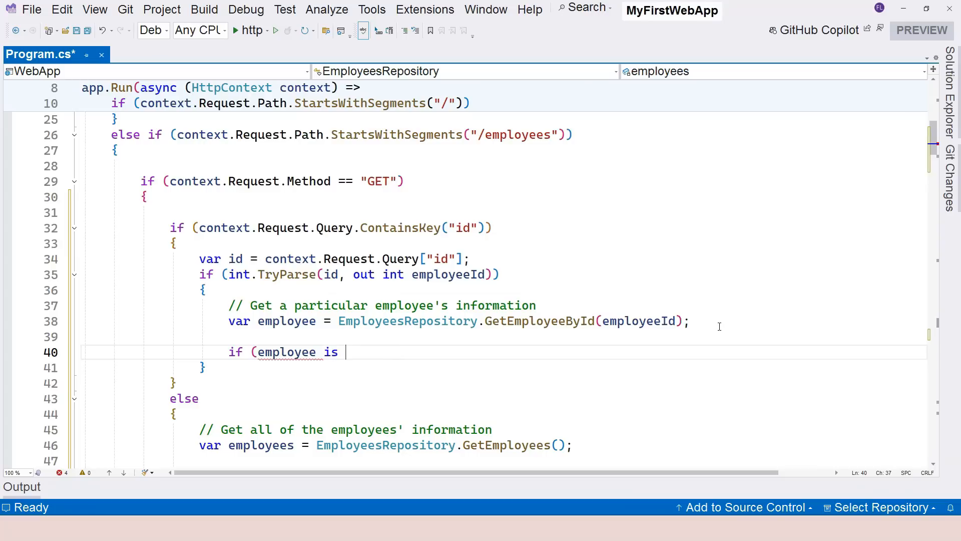
{"action": "type", "text": "not null) {"}
{"action": "type", "text": "else"}
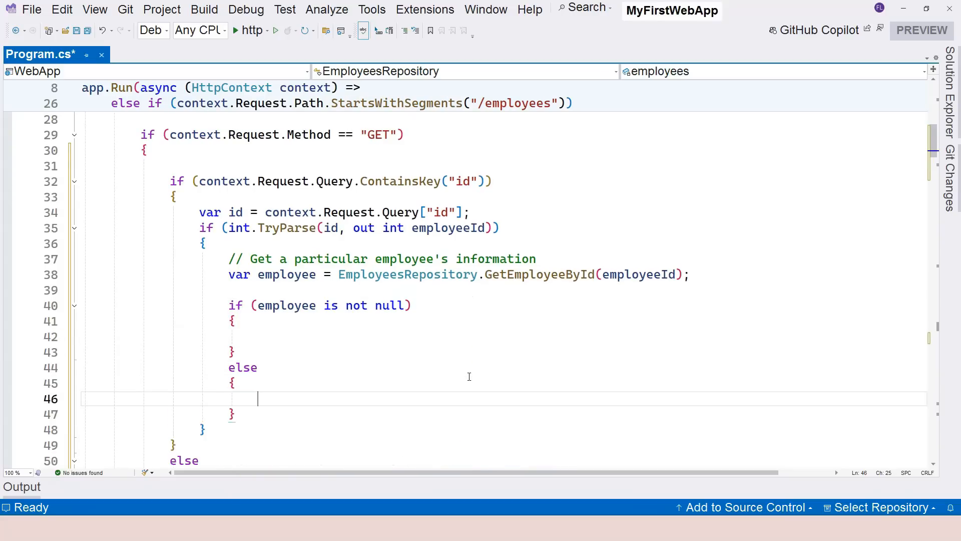
Make the else branch return status code 404 with the message "Employee not found."
{"action": "scroll", "scroll_direction": "down", "scroll_amount": 3}
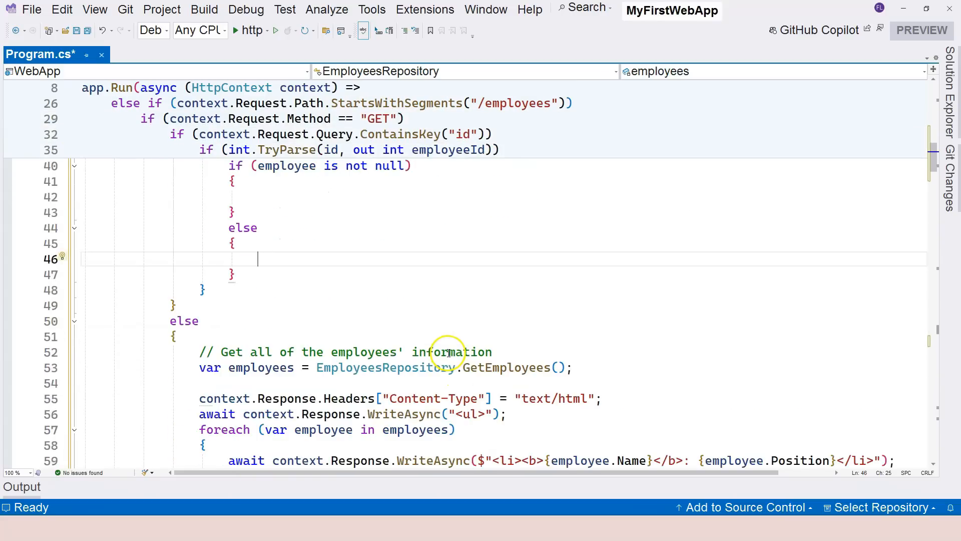
{"action": "scroll", "scroll_direction": "down", "scroll_amount": 3}
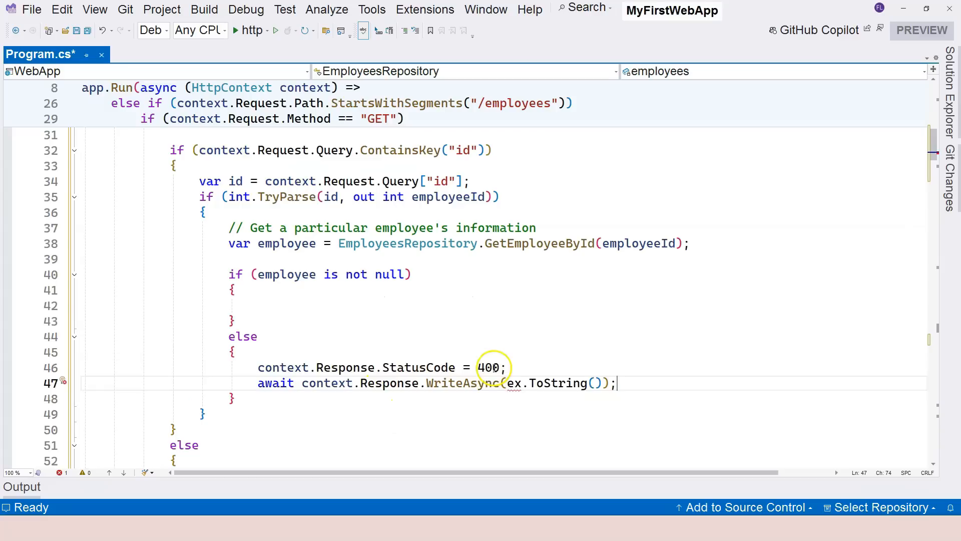
{"action": "double_click", "coordinate": [488, 368]}
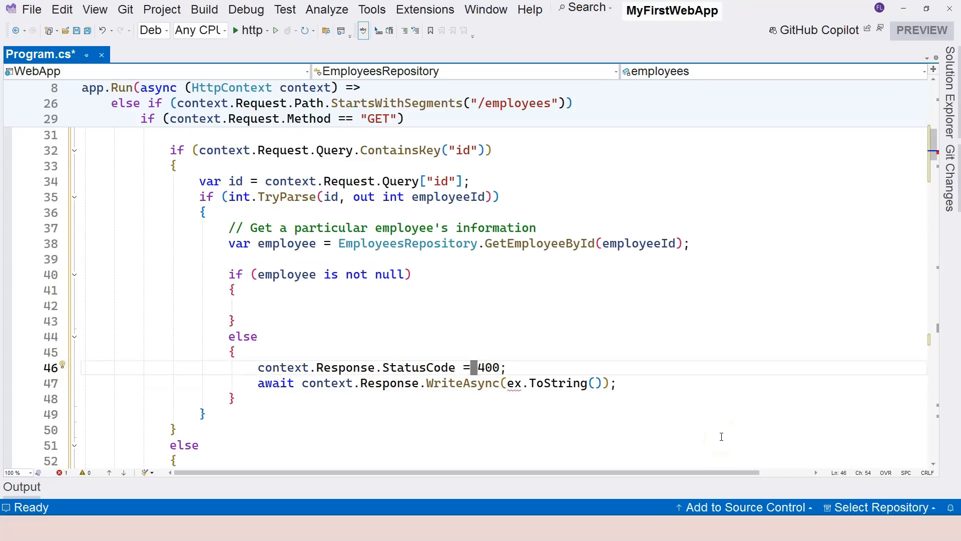
{"action": "left_click", "coordinate": [529, 367]}
{"action": "type", "text": "4"}
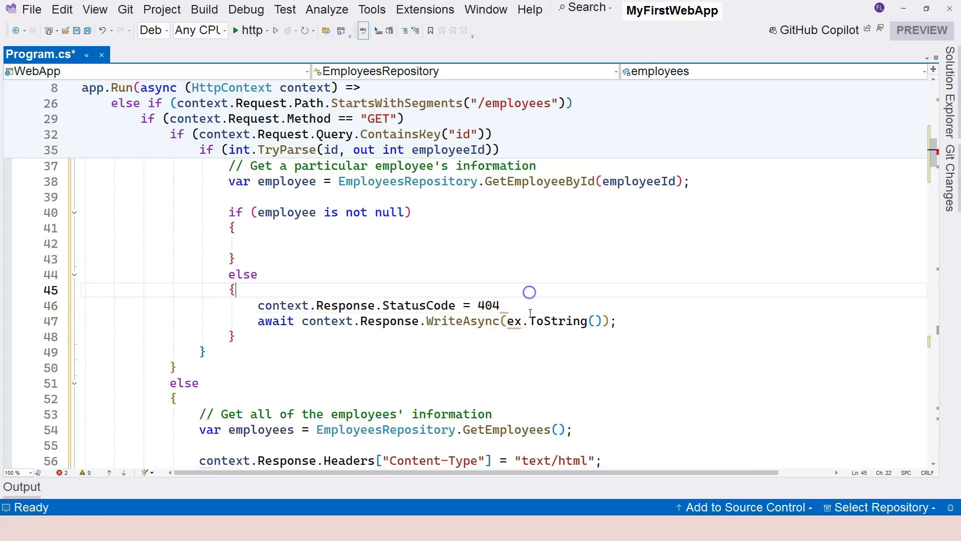
{"action": "type", "text": "\"Employee\""}
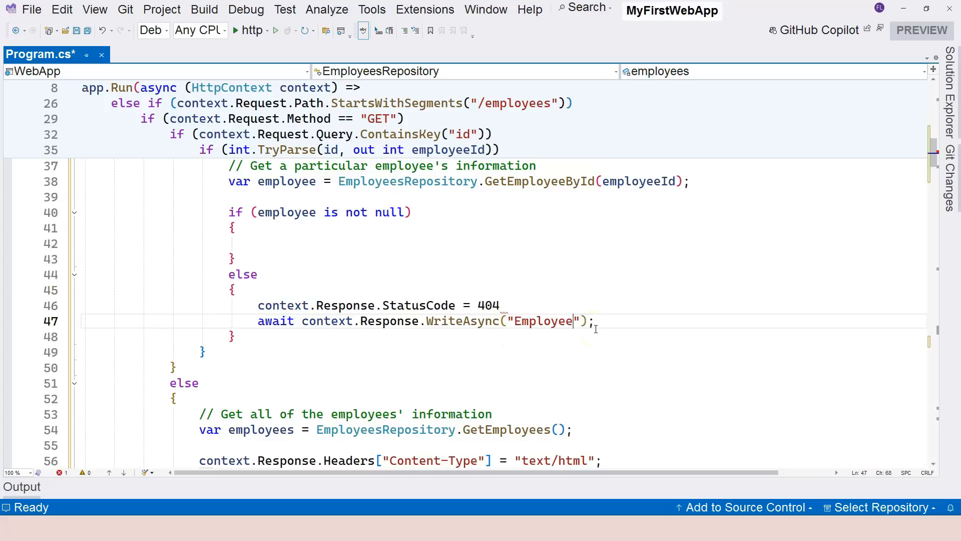
{"action": "type", "text": "not found."}
{"action": "left_click", "coordinate": [503, 305]}
{"action": "type", "text": ";"}
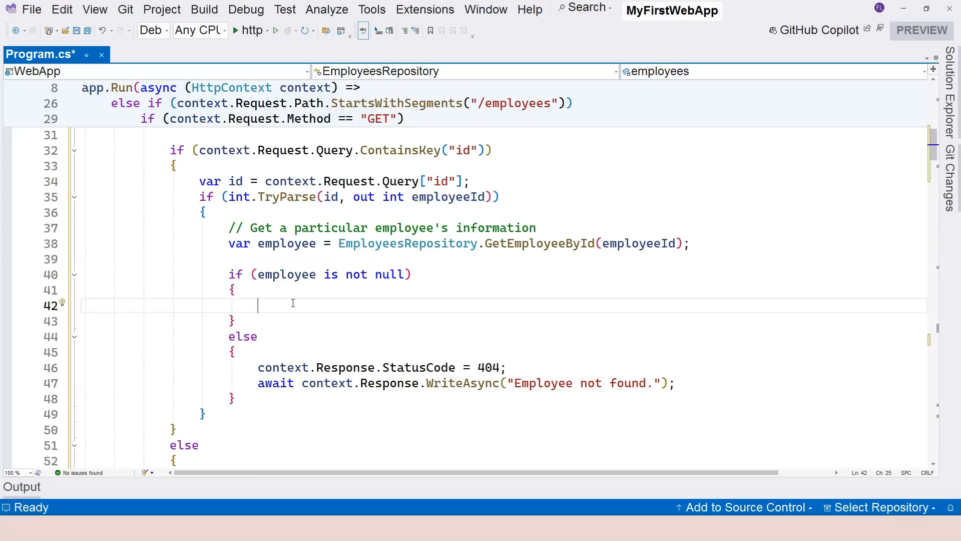
Write the employee's Name, Position and Salary with WriteAsync lines ending in br tags, then save
{"action": "type", "text": "await context.Response.WriteAsync("}
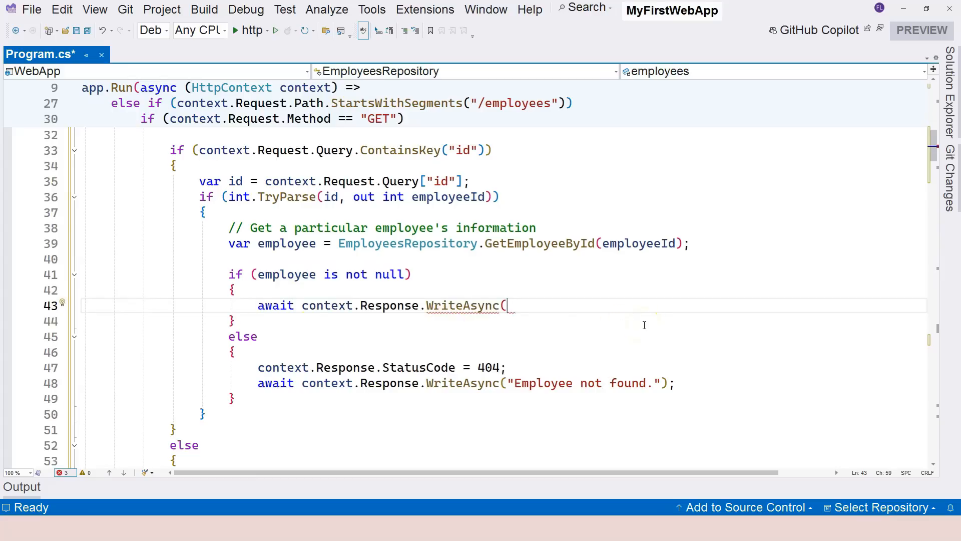
{"action": "type", "text": "$"}
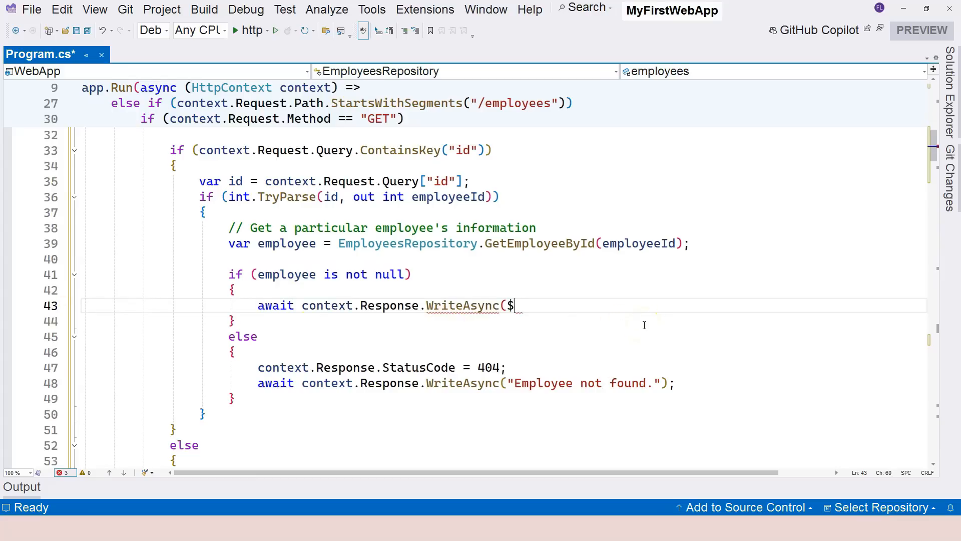
{"action": "type", "text": "\""}
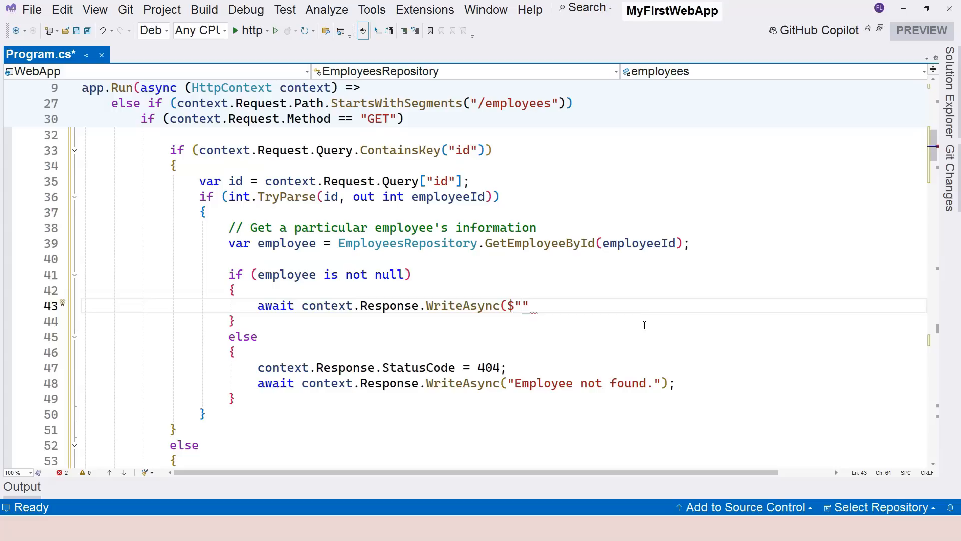
{"action": "type", "text": "n"}
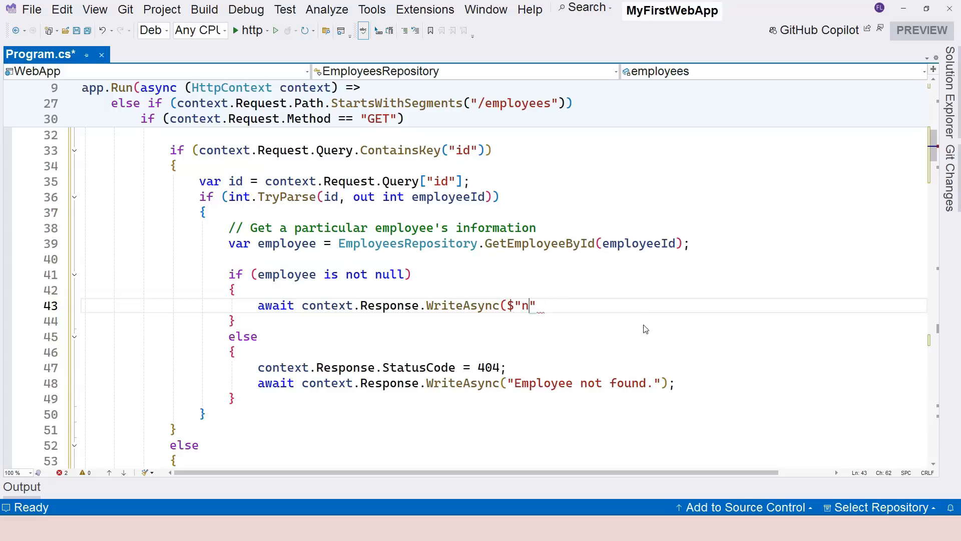
{"action": "type", "text": "ame: {employee.n"}
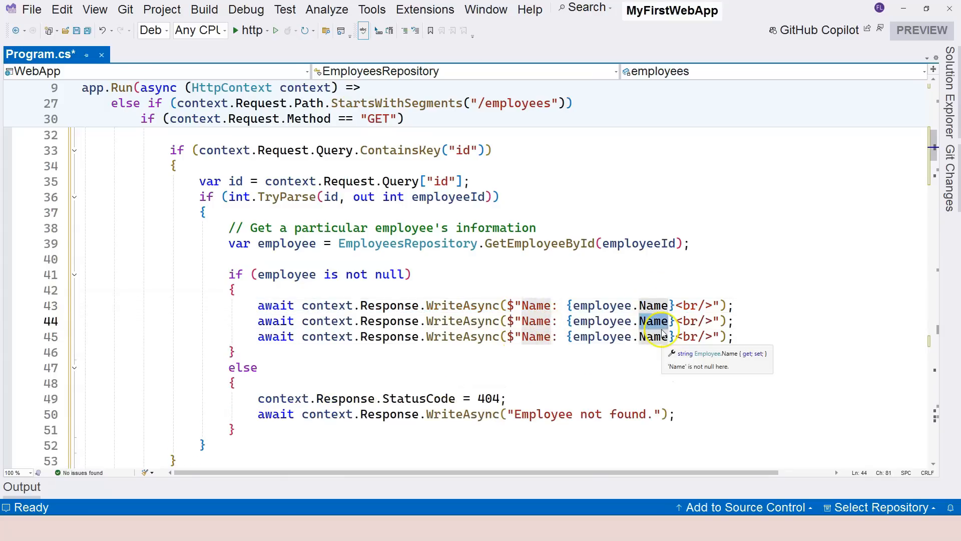
{"action": "key", "text": "Backspace"}
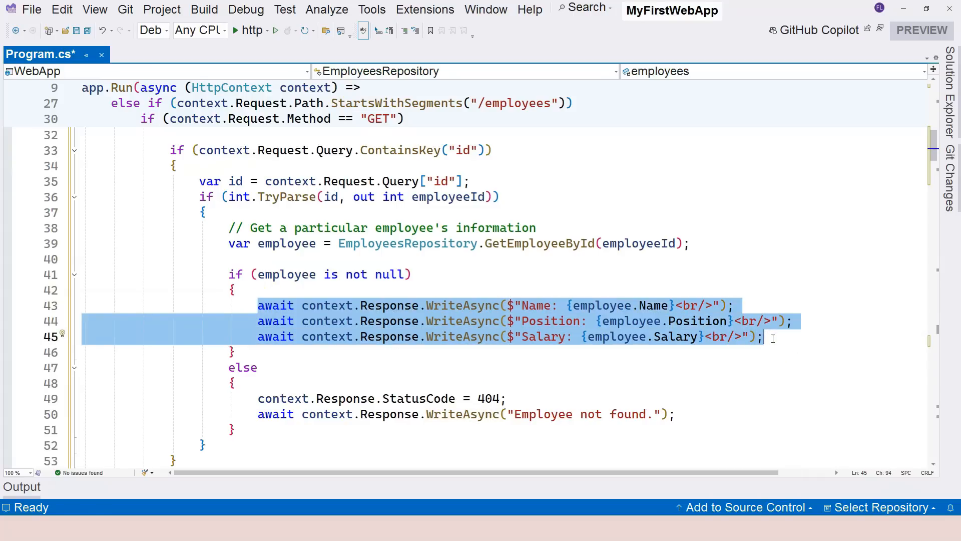
{"action": "left_click", "coordinate": [771, 337]}
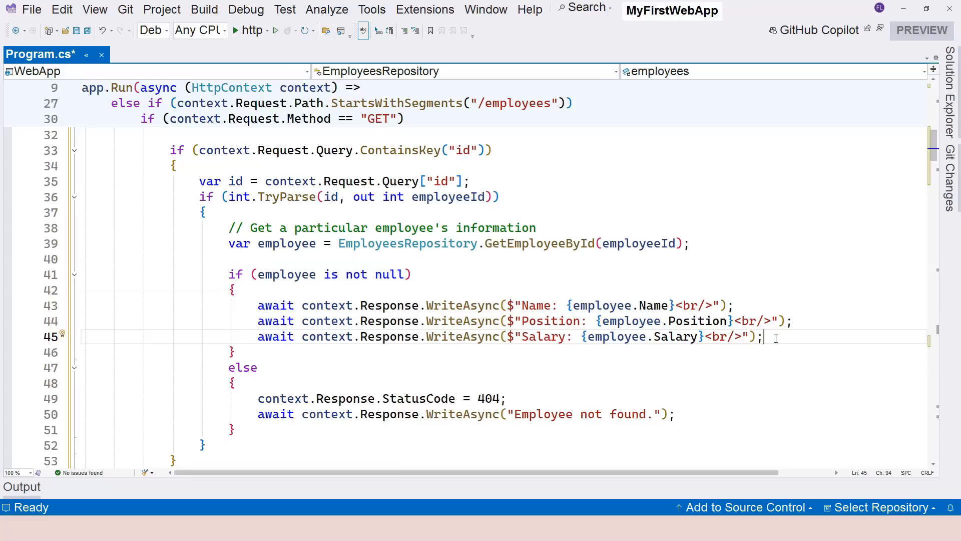
{"action": "key", "text": "Ctrl+S"}
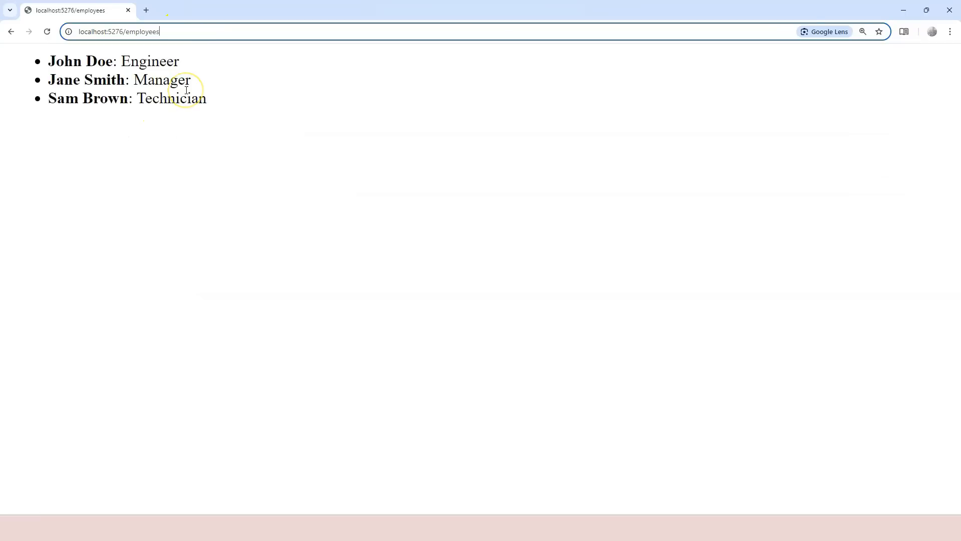
Request localhost:5276/employees?id=1 and inspect John Doe's output with literal br tags
{"action": "type", "text": "?id=2&name=frank"}
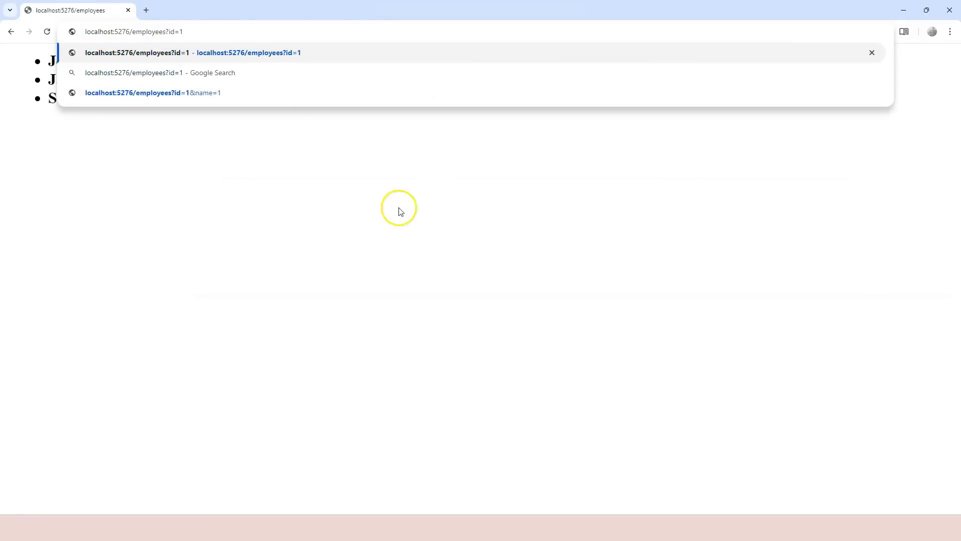
{"action": "key", "text": "Enter"}
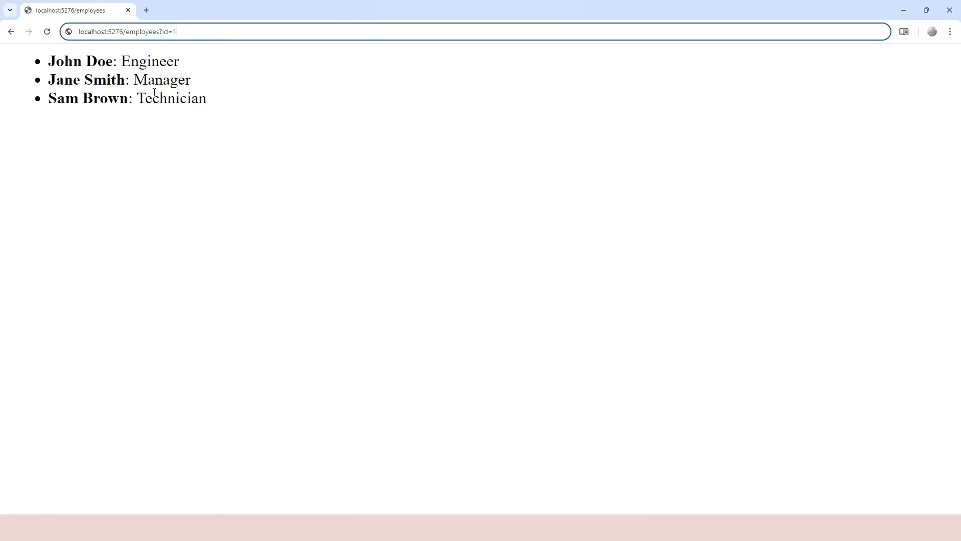
{"action": "key", "text": "Enter"}
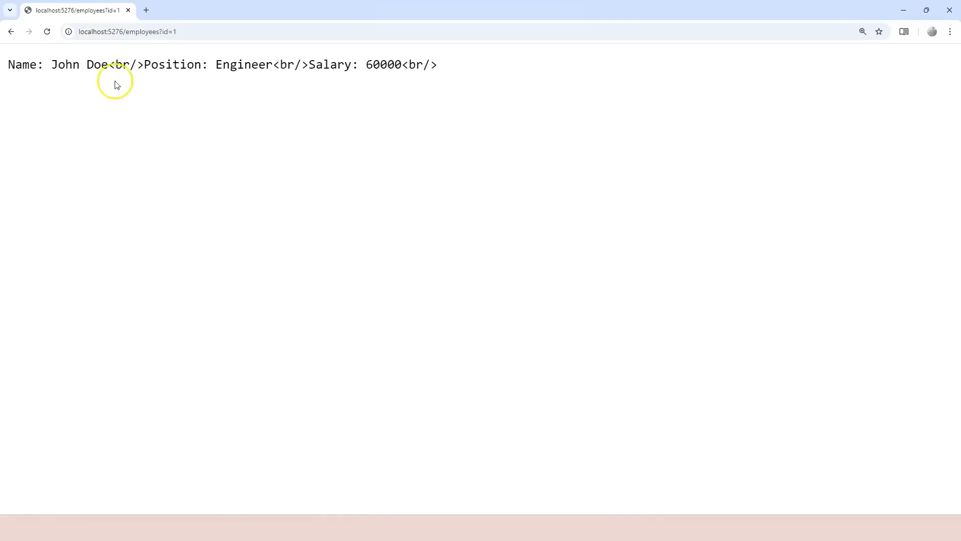
{"action": "double_click", "coordinate": [172, 64]}
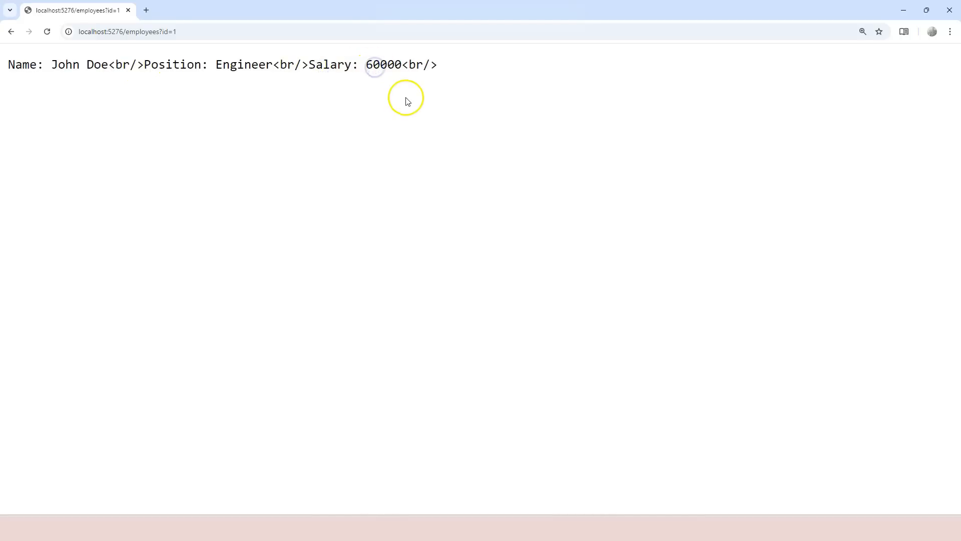
{"action": "mouse_move", "coordinate": [106, 66]}
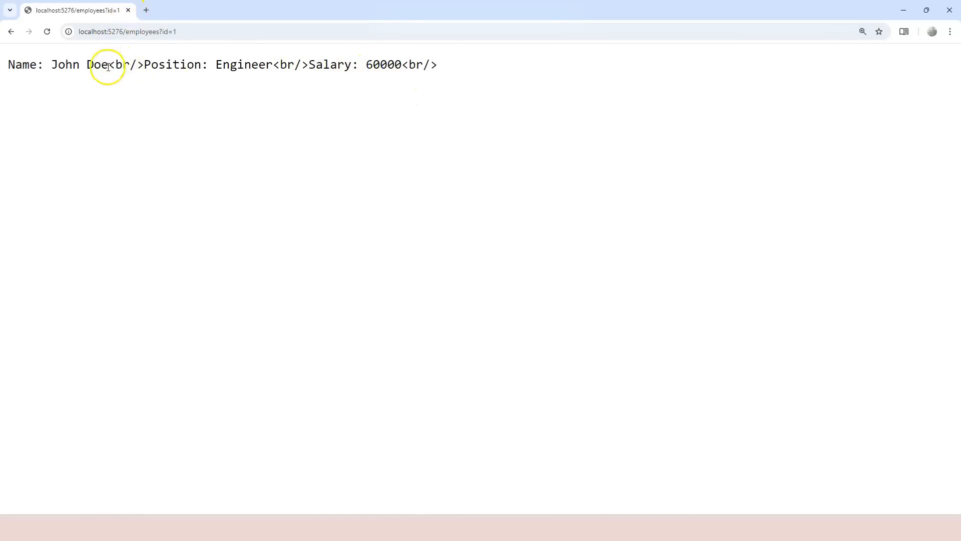
{"action": "double_click", "coordinate": [125, 64]}
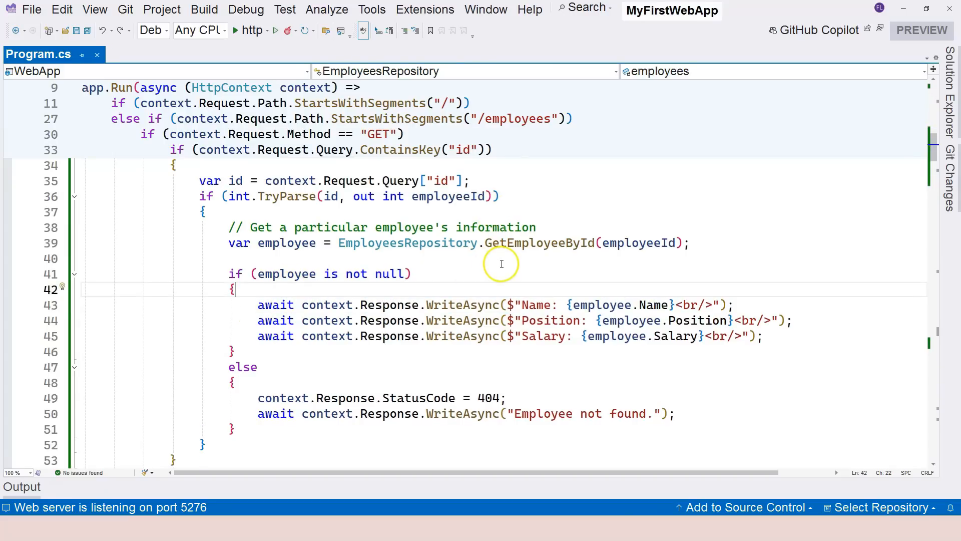
Set context.Response.ContentType to "text/html" before the null check and apply the change
{"action": "type", "text": "await context.Response.contentType = \"text/ht"}
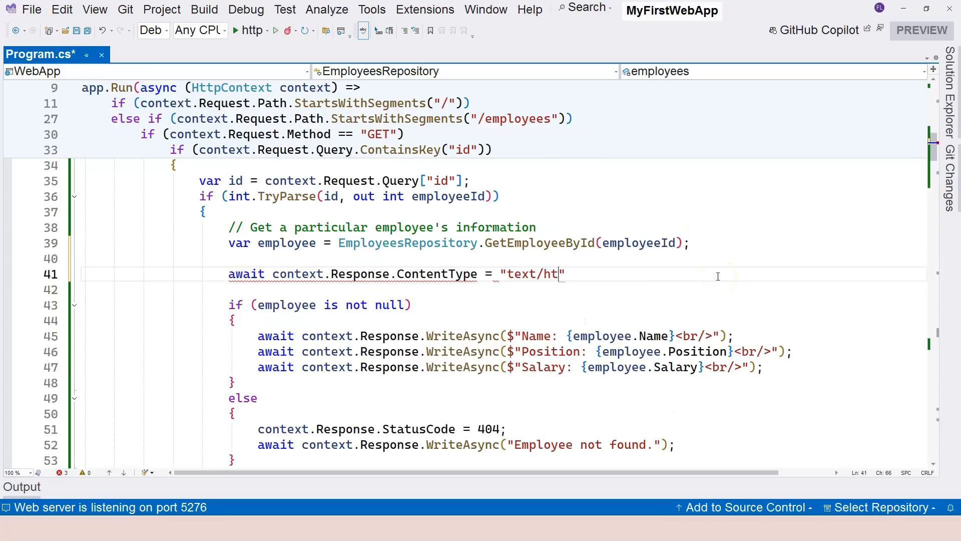
{"action": "left_click", "coordinate": [277, 31]}
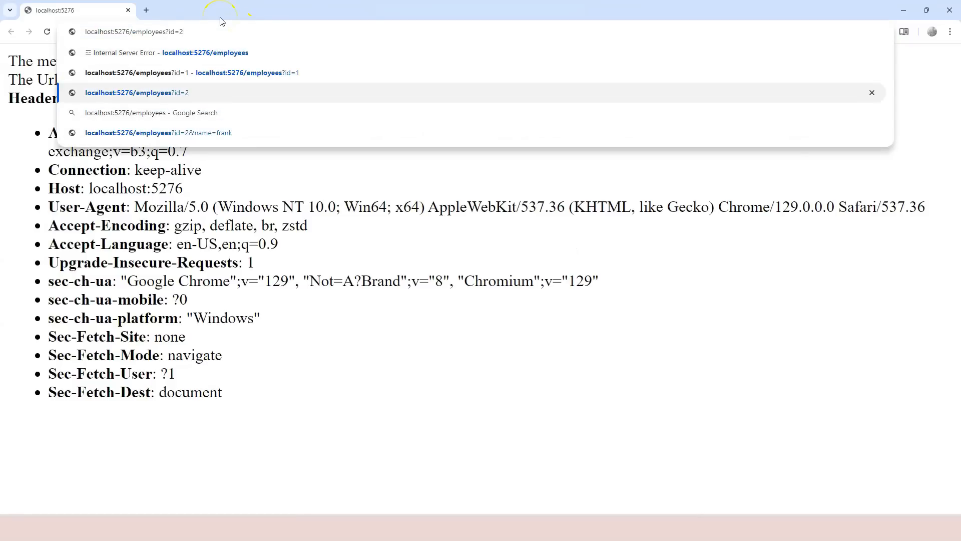
Load localhost:5276/employees?id=2 and confirm Jane Smith, Manager, Salary 75000 render on separate lines
{"action": "left_click", "coordinate": [136, 92]}
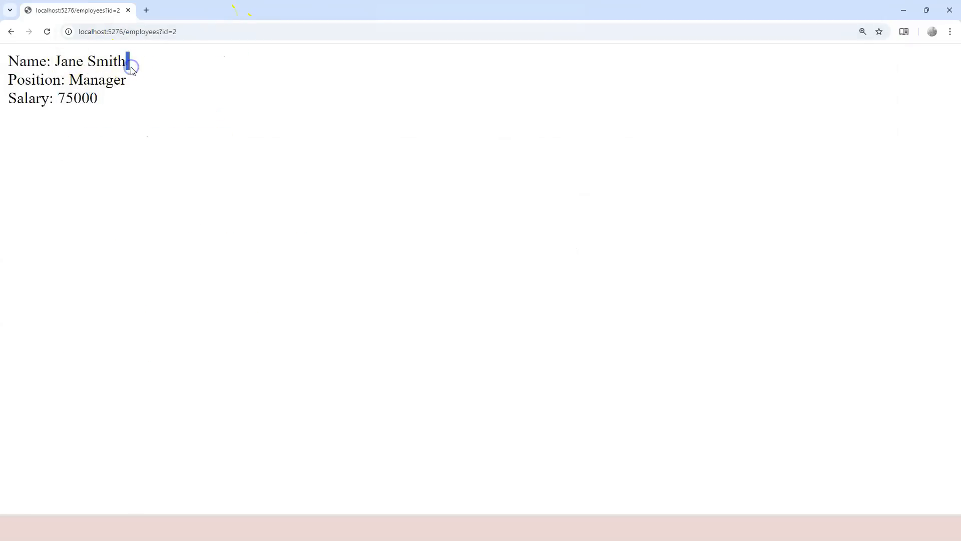
{"action": "double_click", "coordinate": [28, 99]}
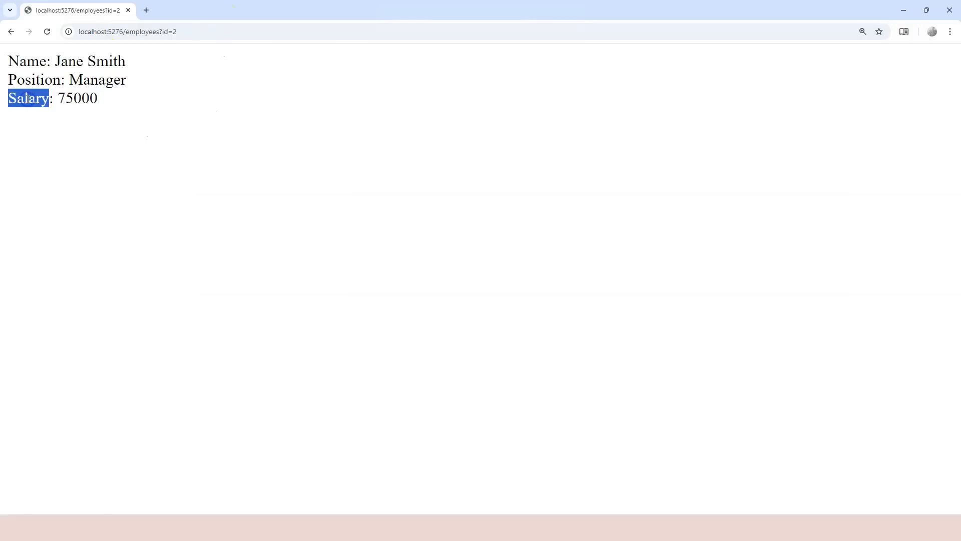
{"action": "left_click", "coordinate": [120, 107]}
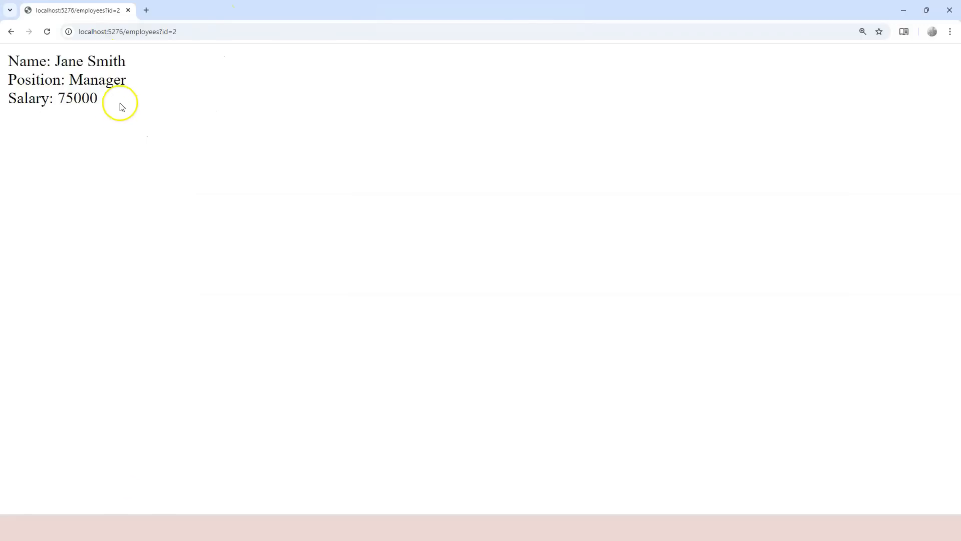